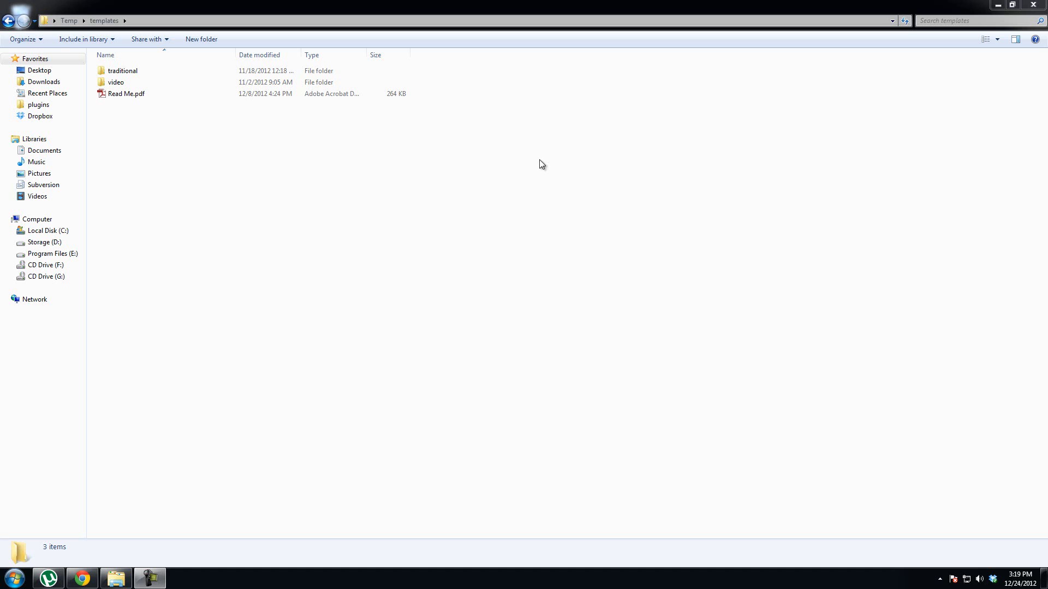
{"action": "mouse_move", "coordinate": [477, 200]}
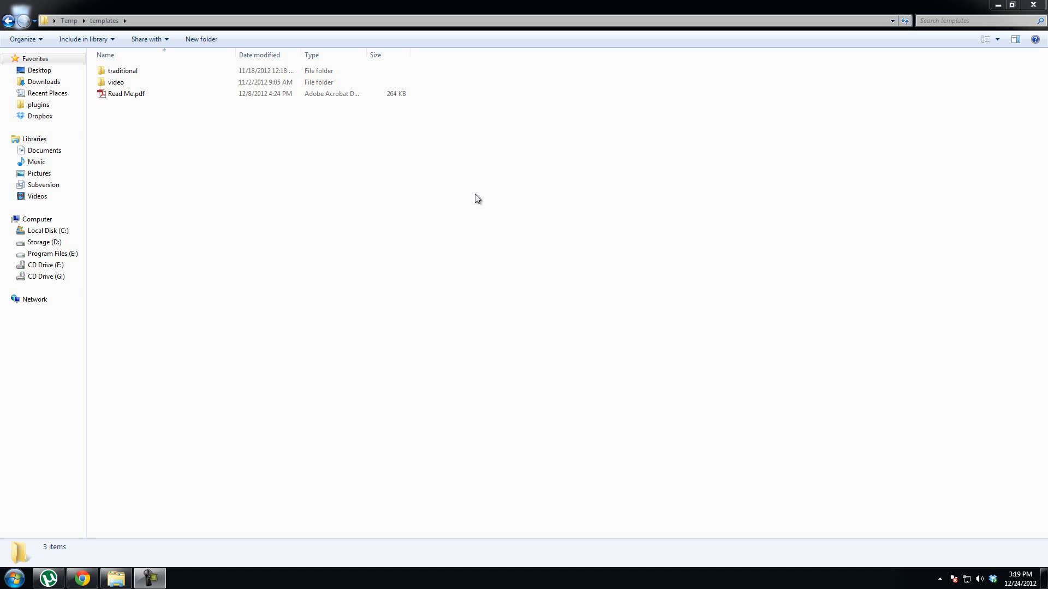
{"action": "mouse_move", "coordinate": [438, 223]}
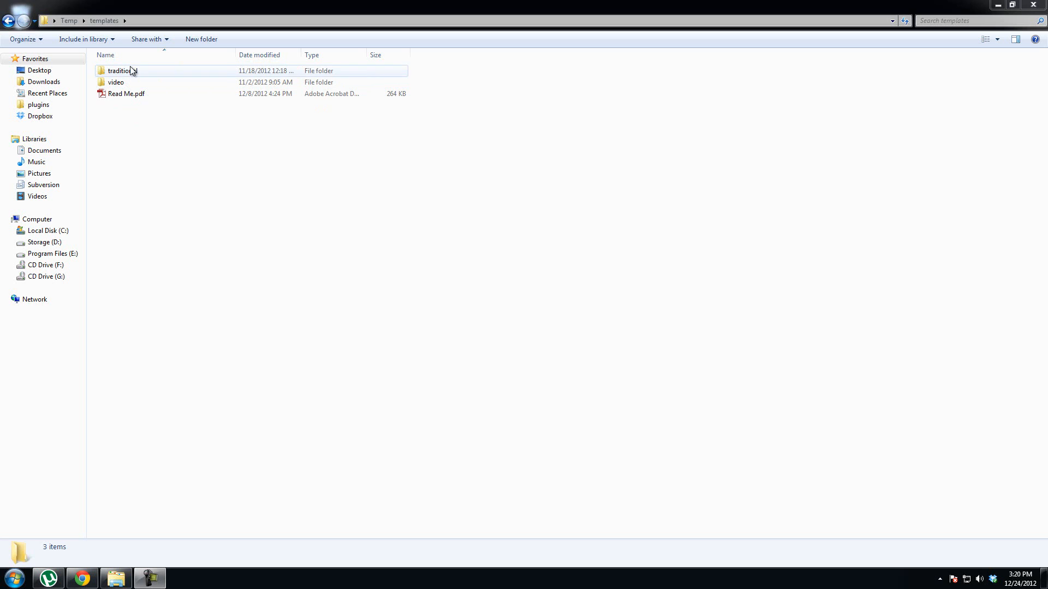
- Select the traditional and video folders, then open the traditional folder
{"action": "left_click", "coordinate": [120, 71]}
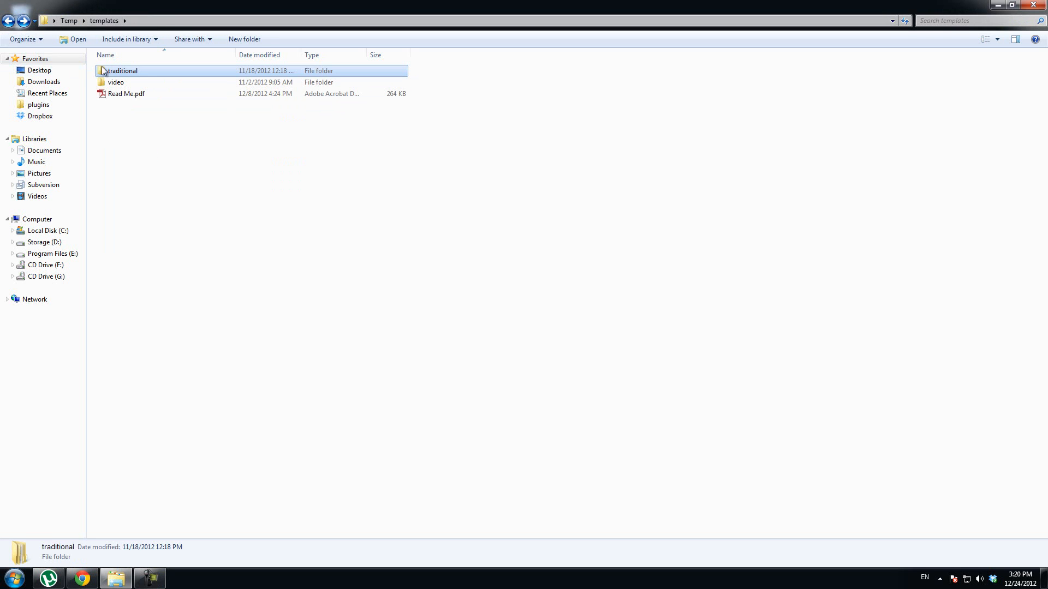
{"action": "mouse_move", "coordinate": [122, 83]}
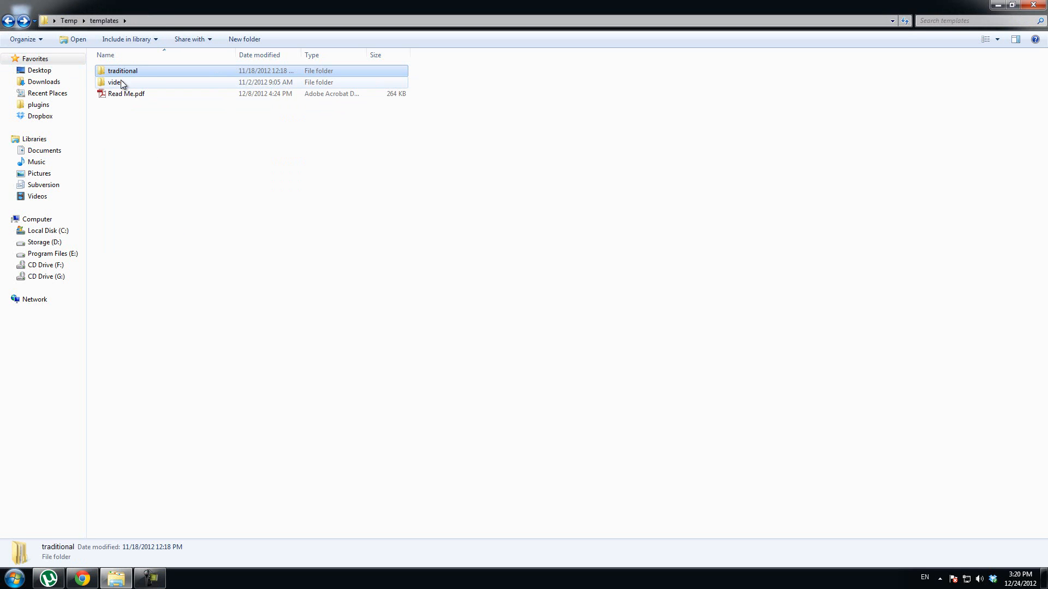
{"action": "left_click", "coordinate": [115, 81]}
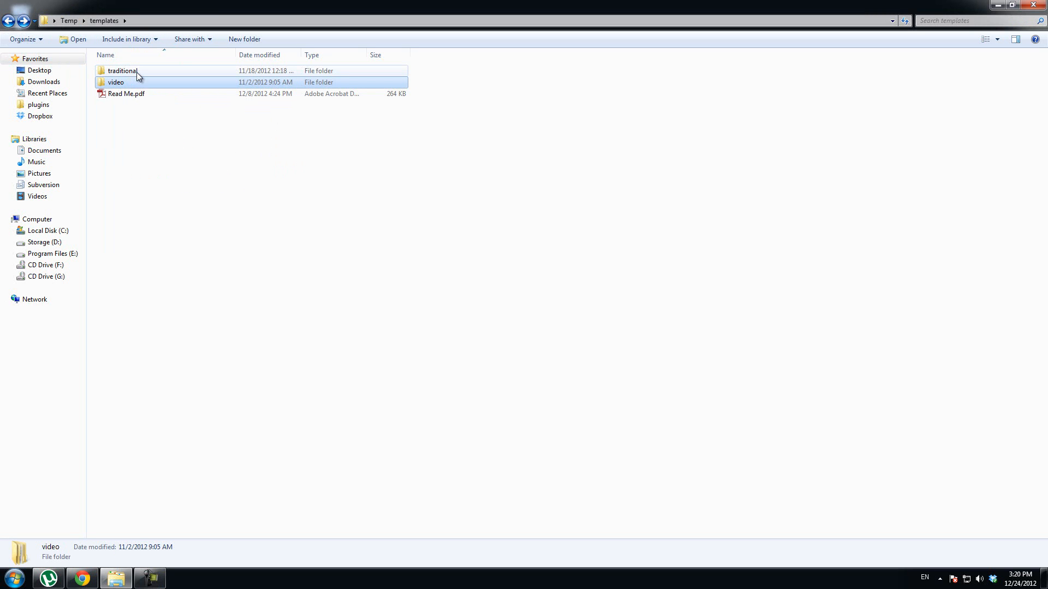
{"action": "mouse_move", "coordinate": [121, 71]}
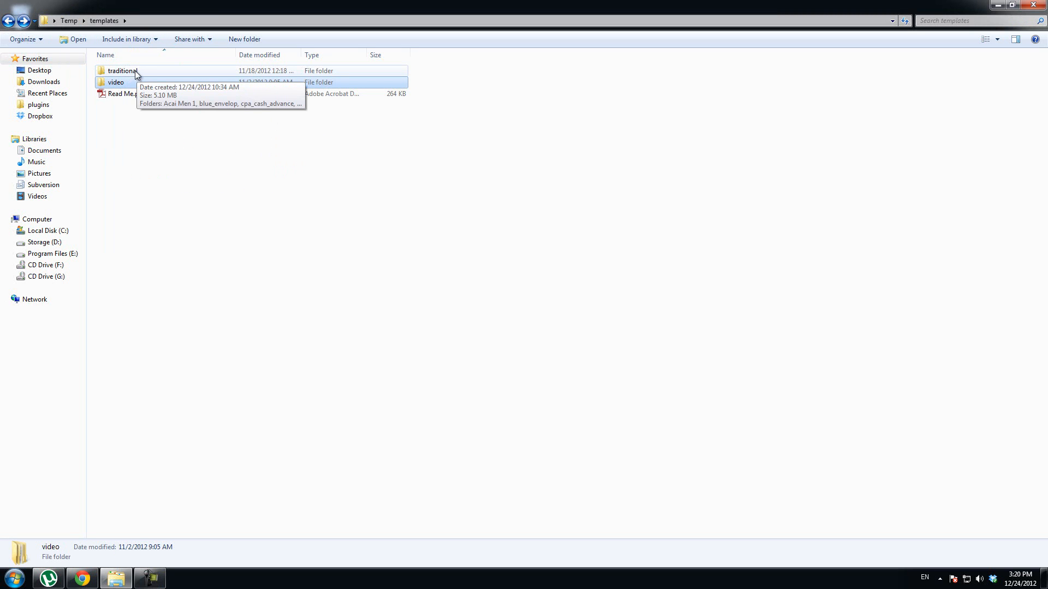
{"action": "double_click", "coordinate": [121, 70]}
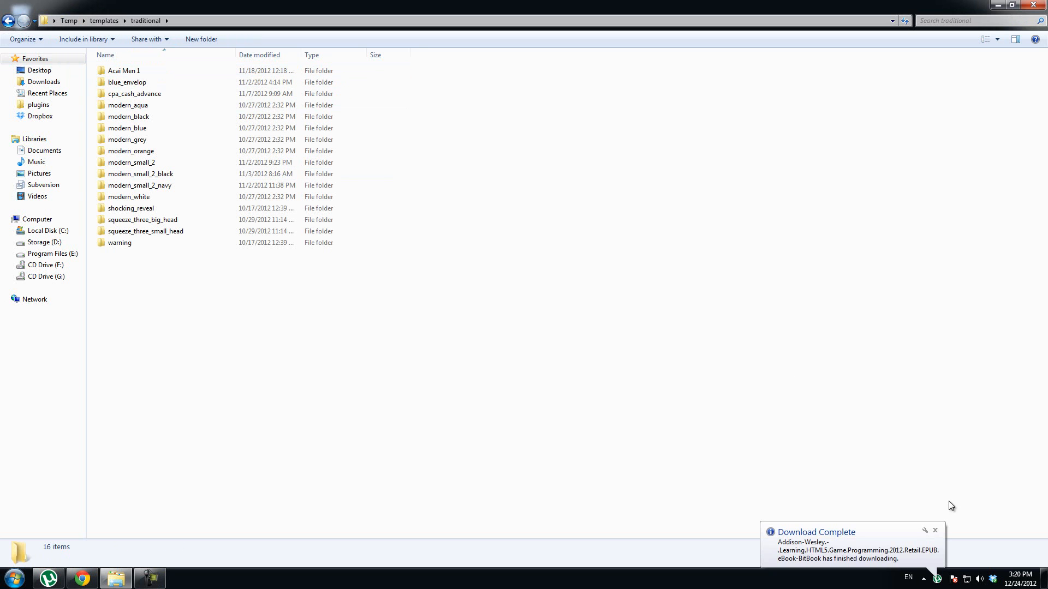
- Return to templates and open the video folder with its 11 template folders
{"action": "left_click", "coordinate": [124, 71]}
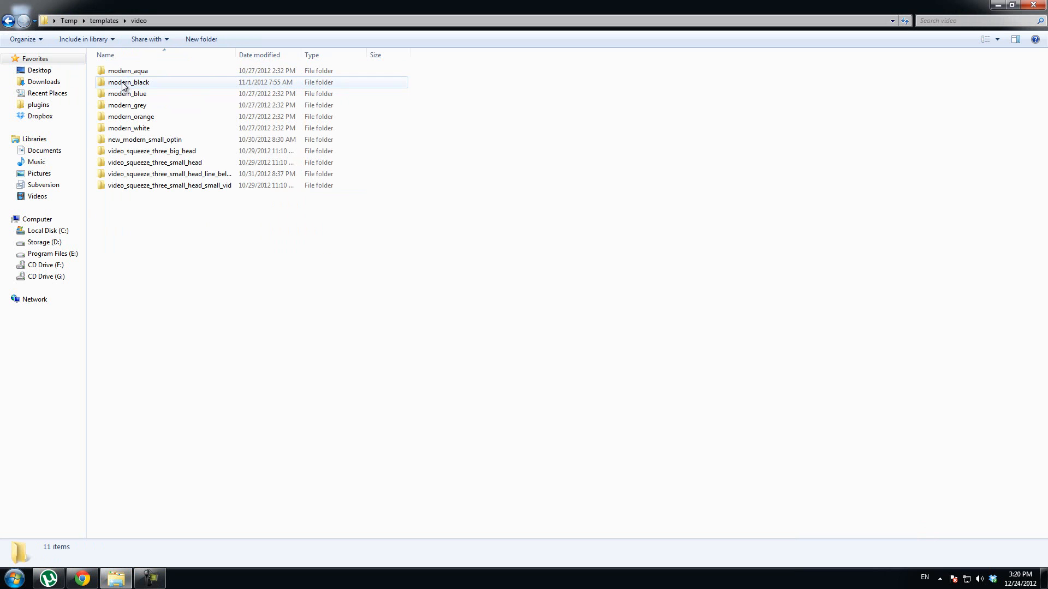
{"action": "left_click", "coordinate": [152, 151]}
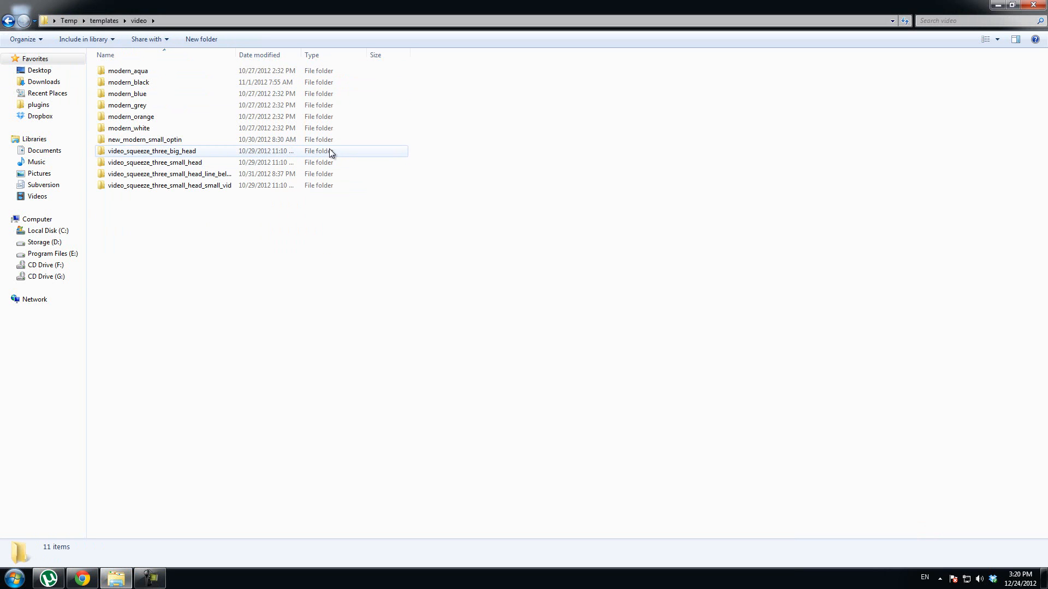
{"action": "left_click", "coordinate": [154, 163]}
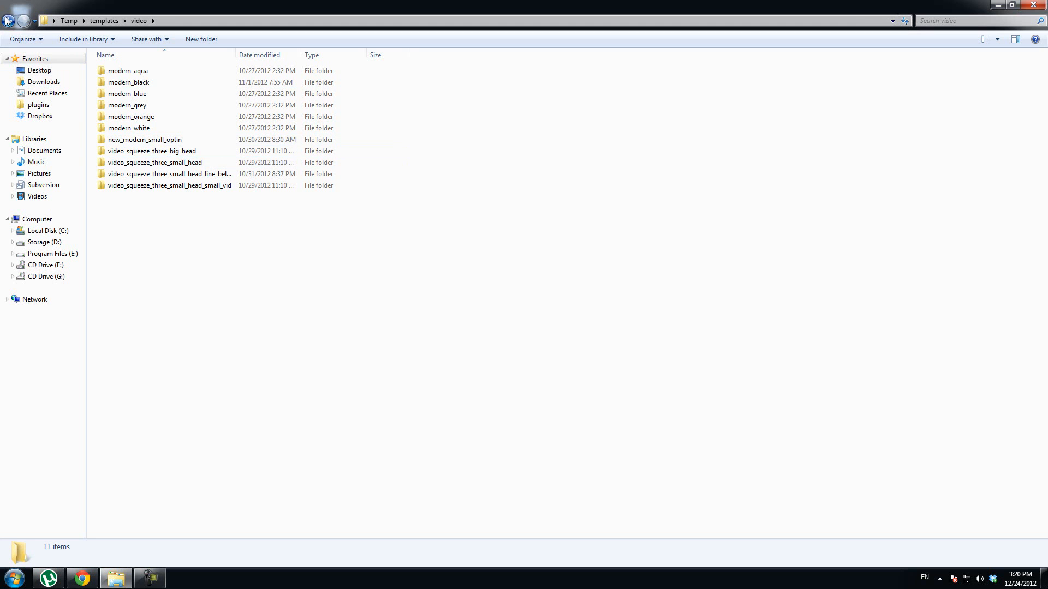
- Go back to templates and reopen the traditional folder with its 16 templates
{"action": "left_click", "coordinate": [10, 21]}
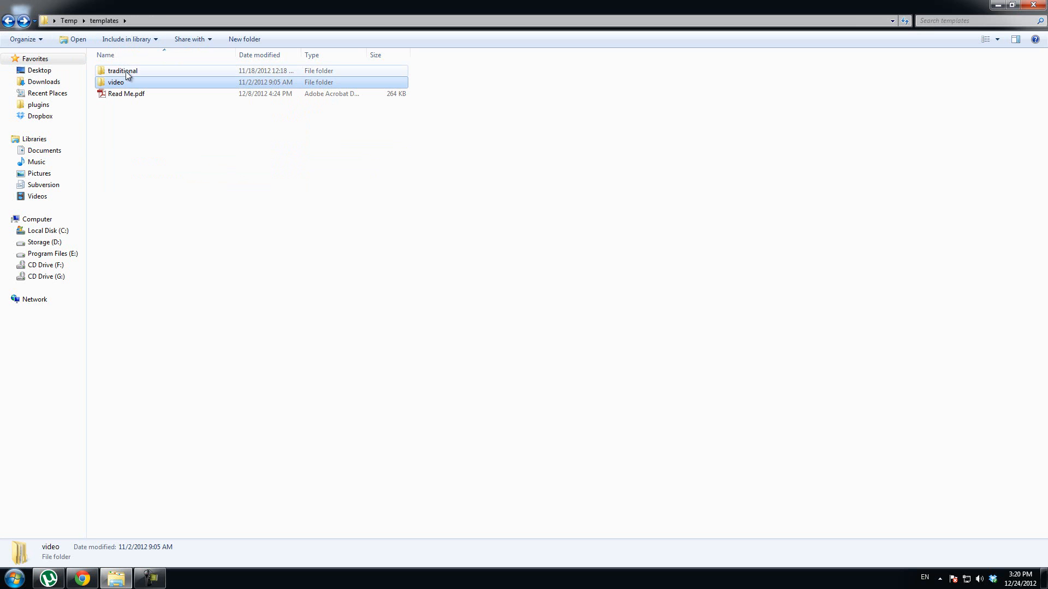
{"action": "double_click", "coordinate": [121, 71]}
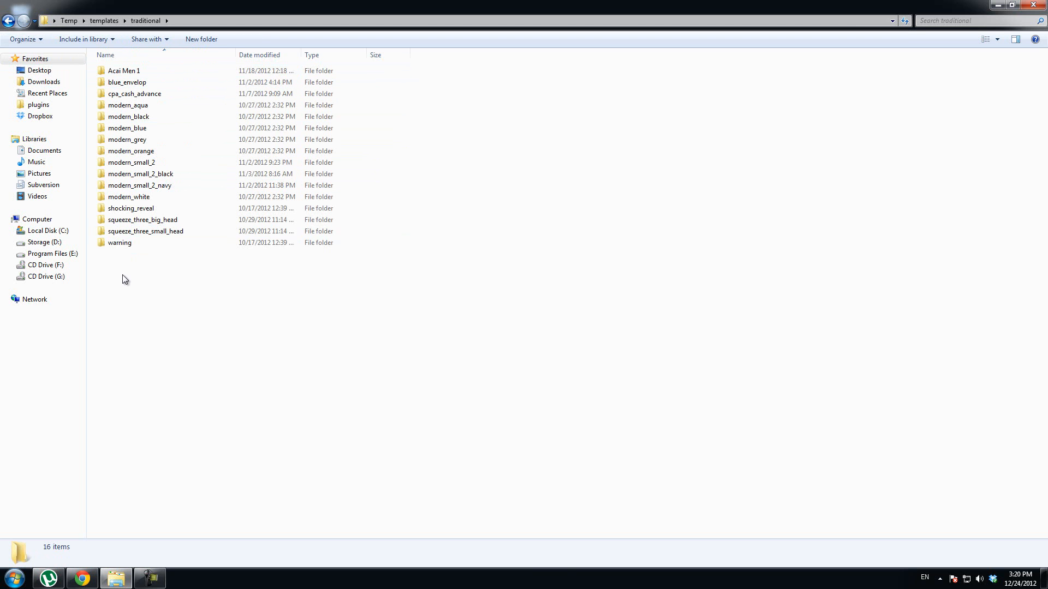
{"action": "mouse_move", "coordinate": [226, 271]}
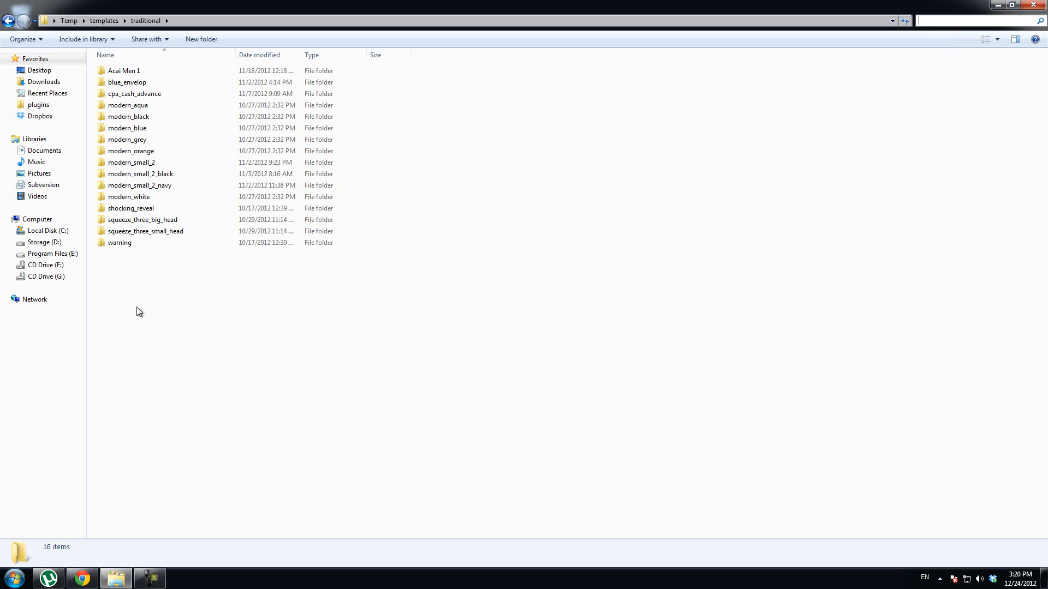
- Search the traditional folder for index.html
{"action": "key", "text": "ctrl+a"}
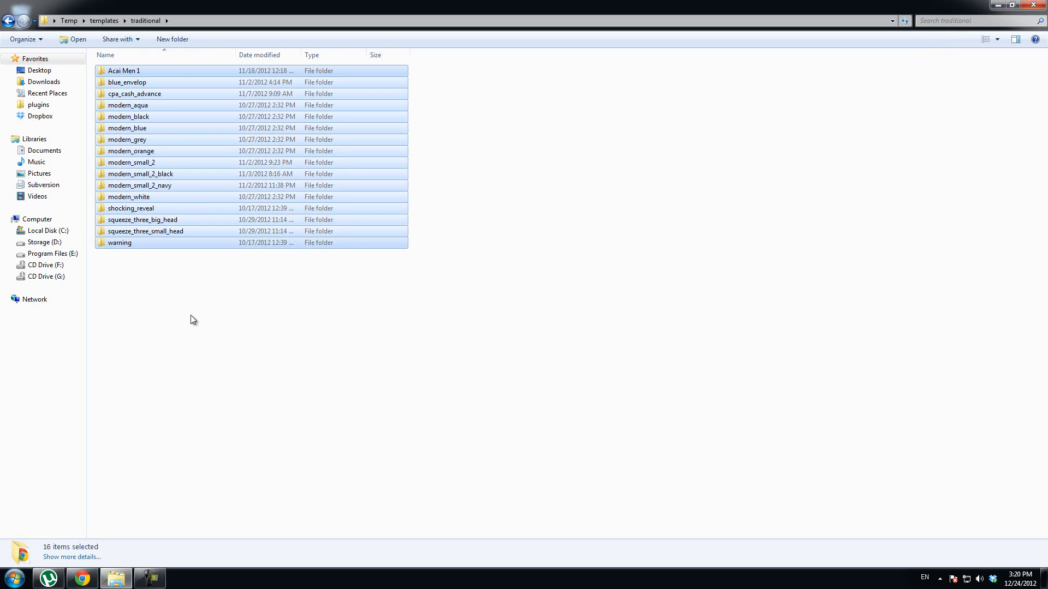
{"action": "mouse_move", "coordinate": [318, 310]}
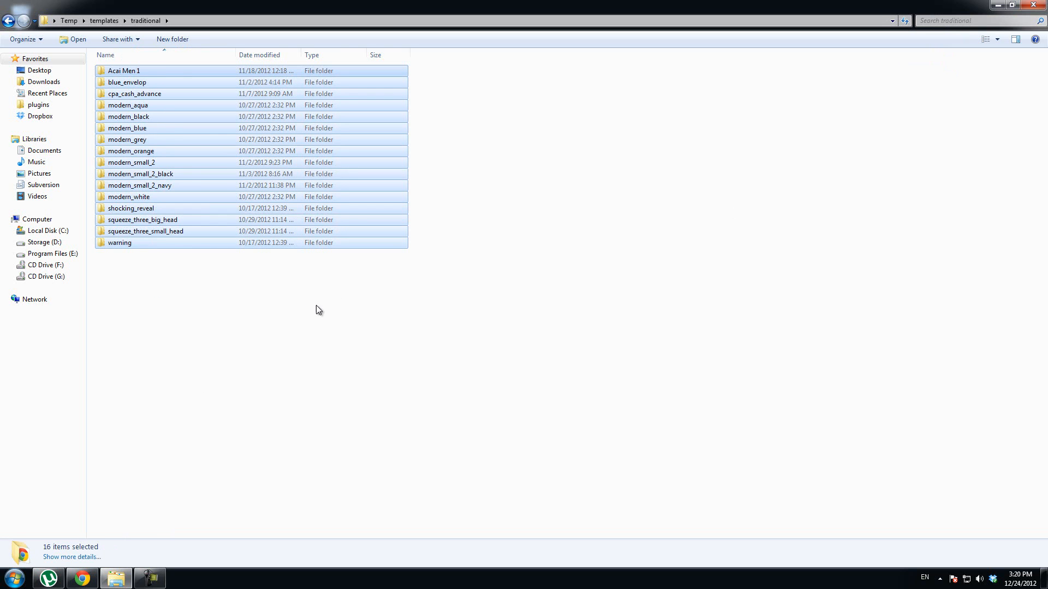
{"action": "left_click", "coordinate": [970, 21]}
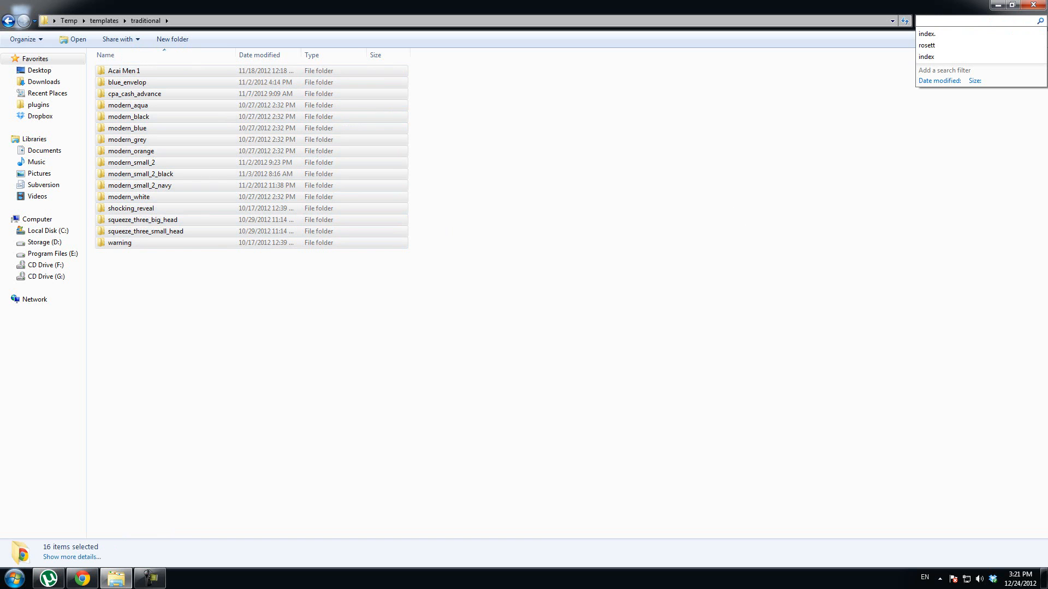
{"action": "type", "text": "inde"}
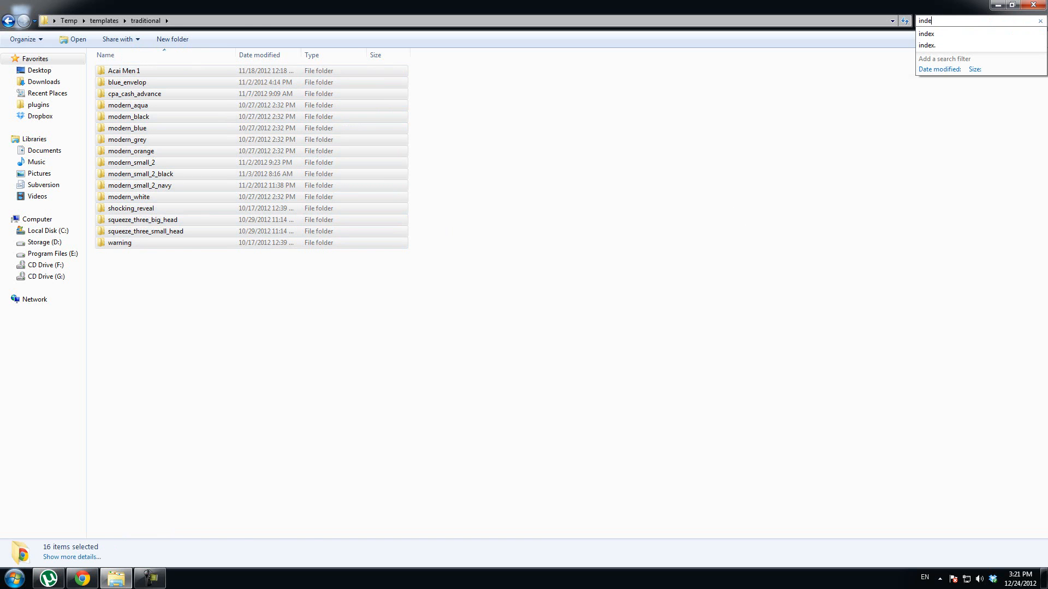
{"action": "type", "text": "index.html"}
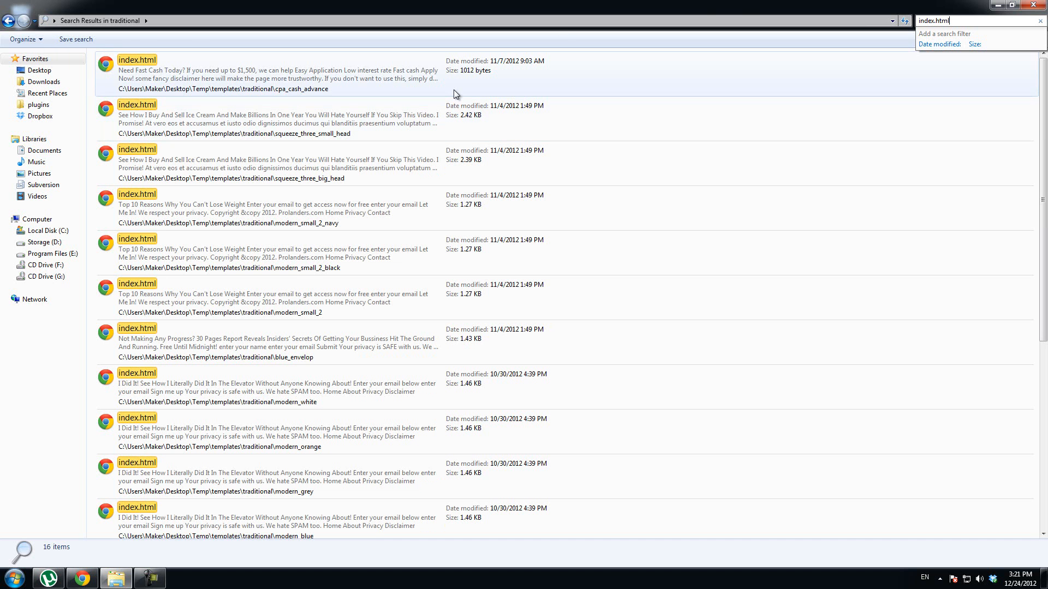
- Select the 16 index.html results and open them together
{"action": "left_click", "coordinate": [268, 70]}
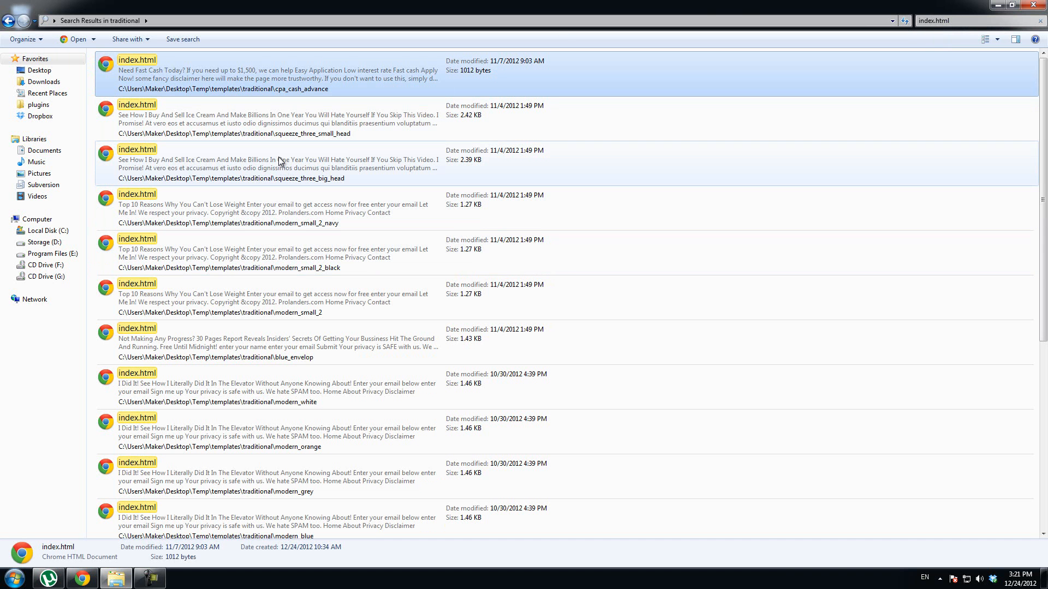
{"action": "scroll", "scroll_direction": "down", "scroll_amount": 3}
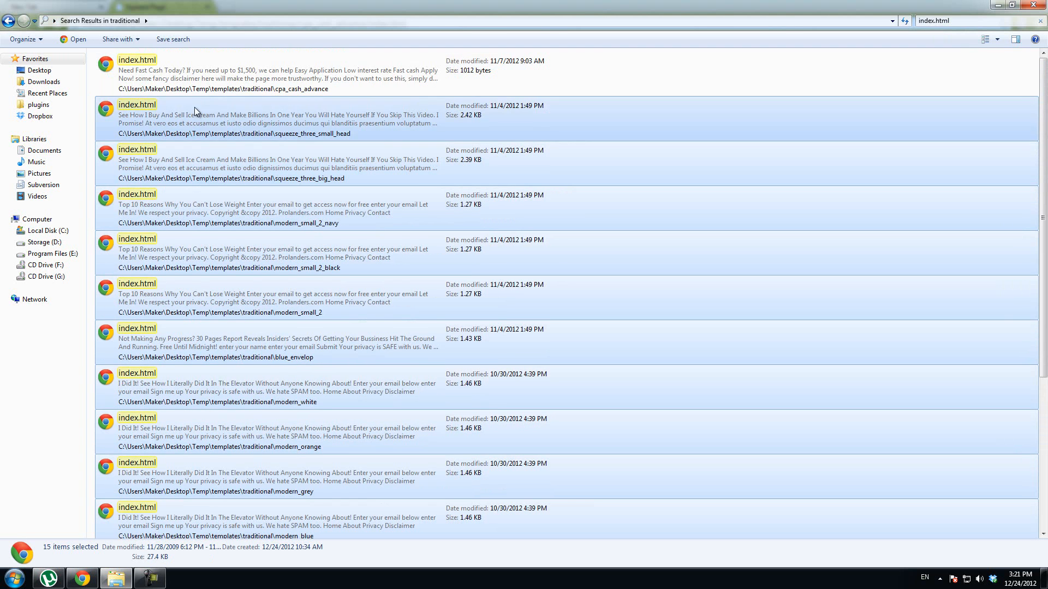
{"action": "right_click", "coordinate": [196, 115]}
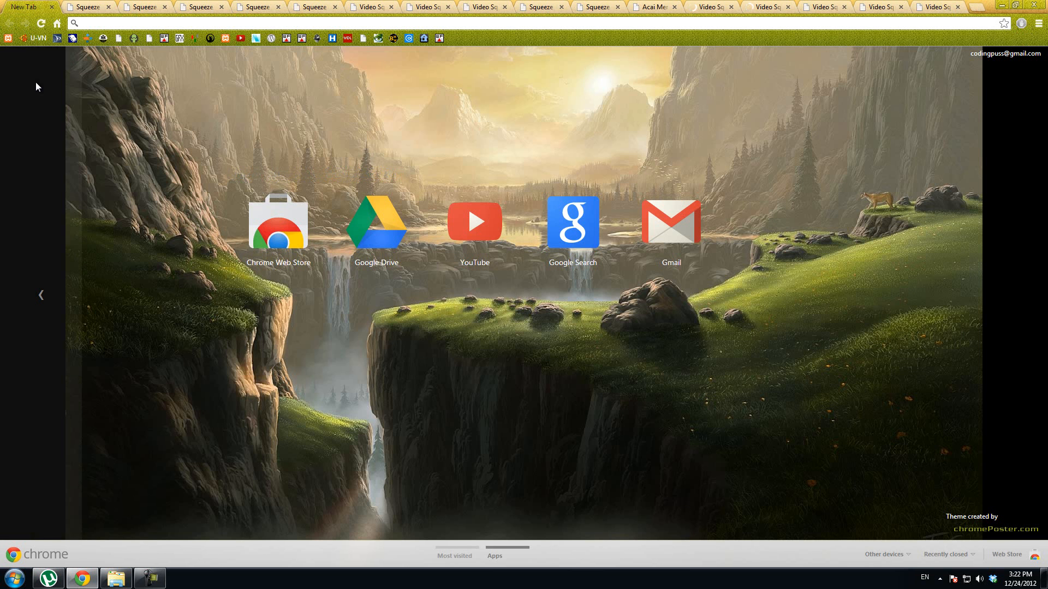
{"action": "mouse_move", "coordinate": [78, 130]}
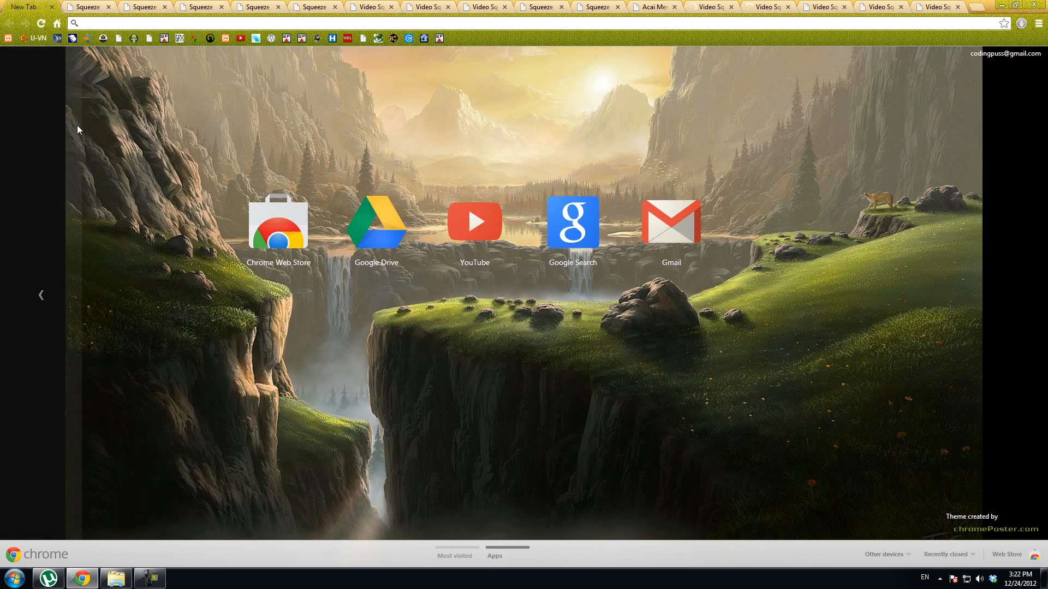
- Switch to the first Squeeze Page tab showing the cpa_cash_advance template
{"action": "left_click", "coordinate": [87, 6]}
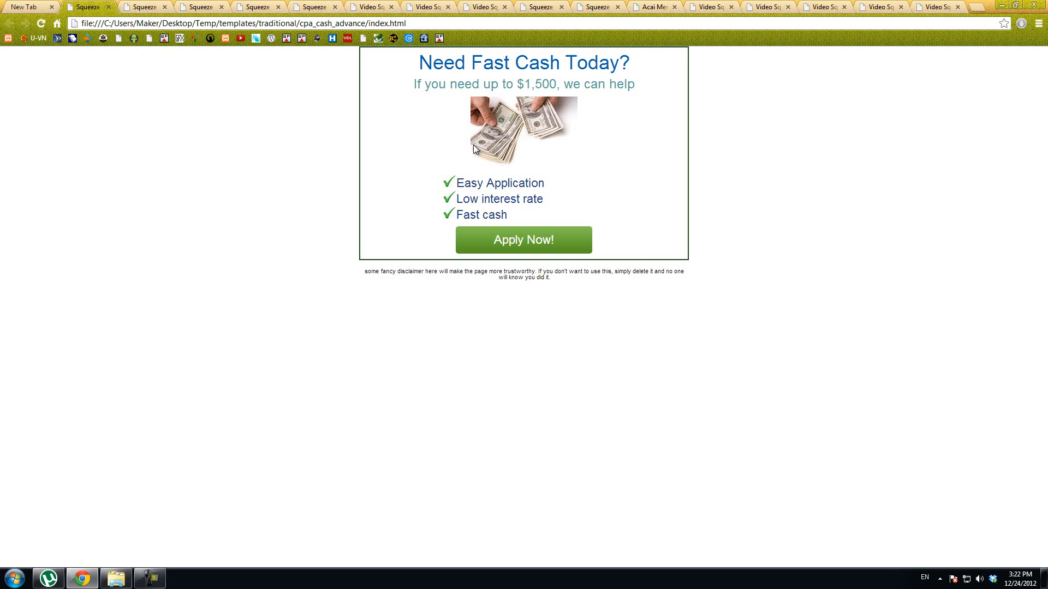
{"action": "mouse_move", "coordinate": [473, 179]}
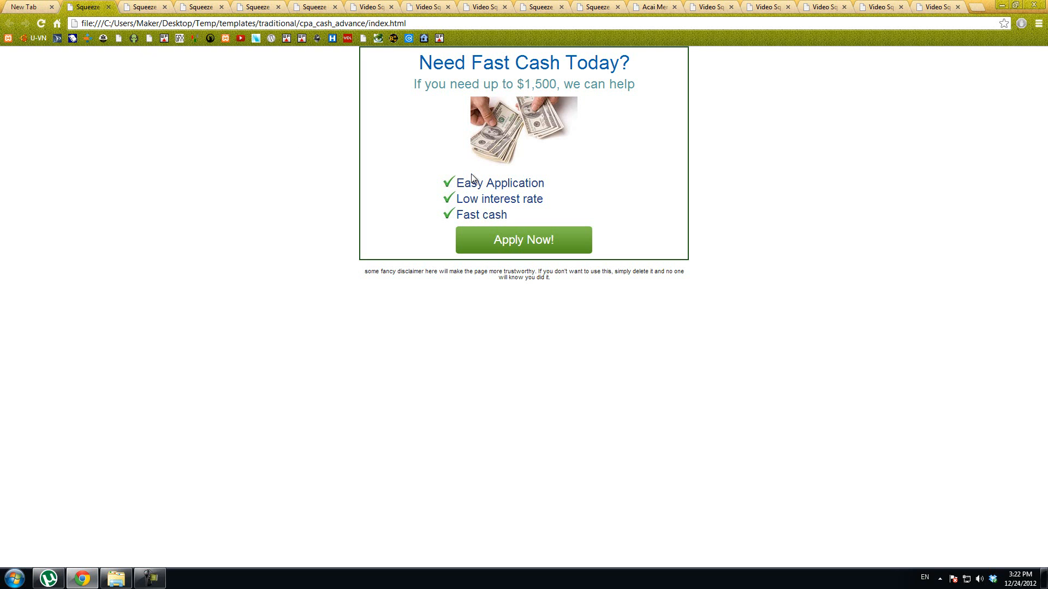
{"action": "mouse_move", "coordinate": [384, 175]}
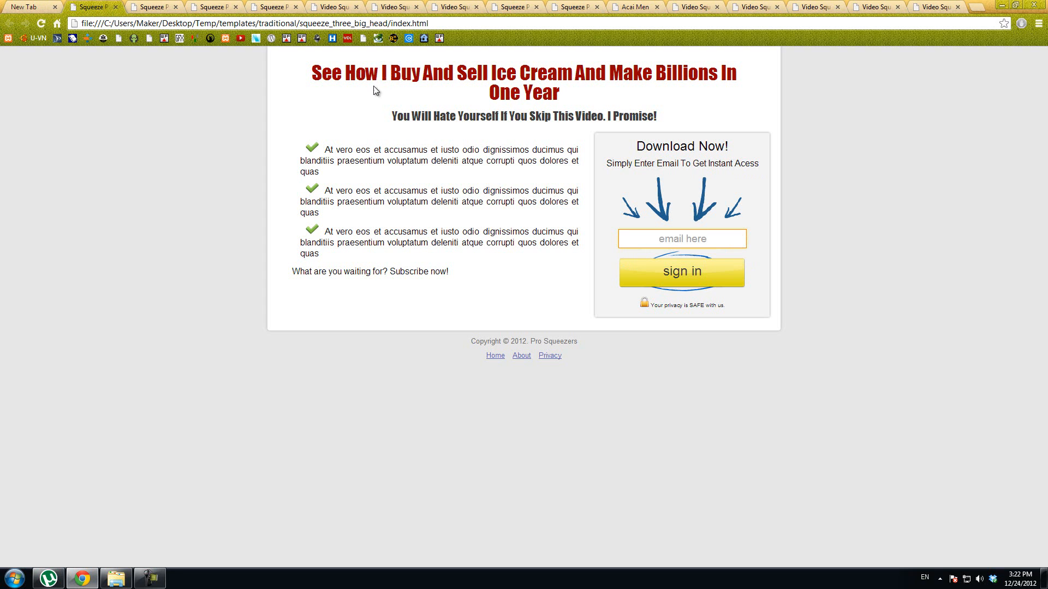
{"action": "mouse_move", "coordinate": [428, 149]}
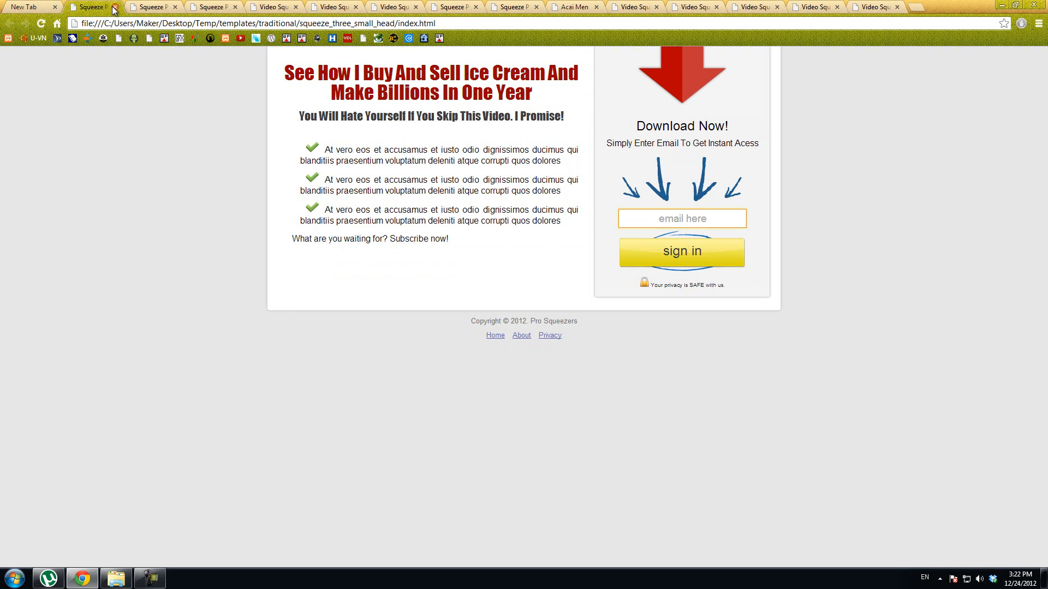
{"action": "mouse_move", "coordinate": [94, 6]}
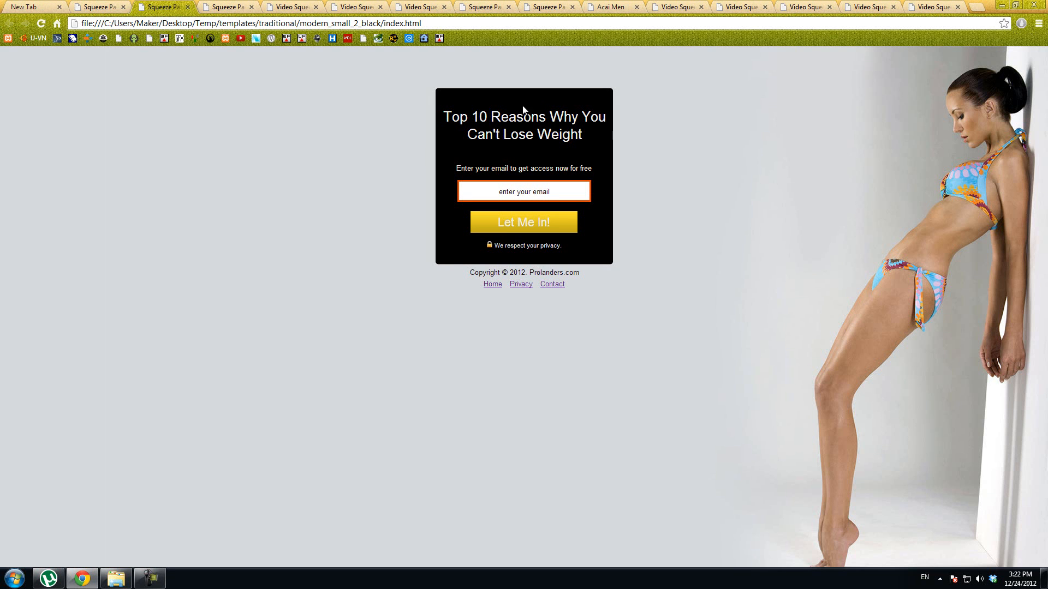
{"action": "mouse_move", "coordinate": [480, 110]}
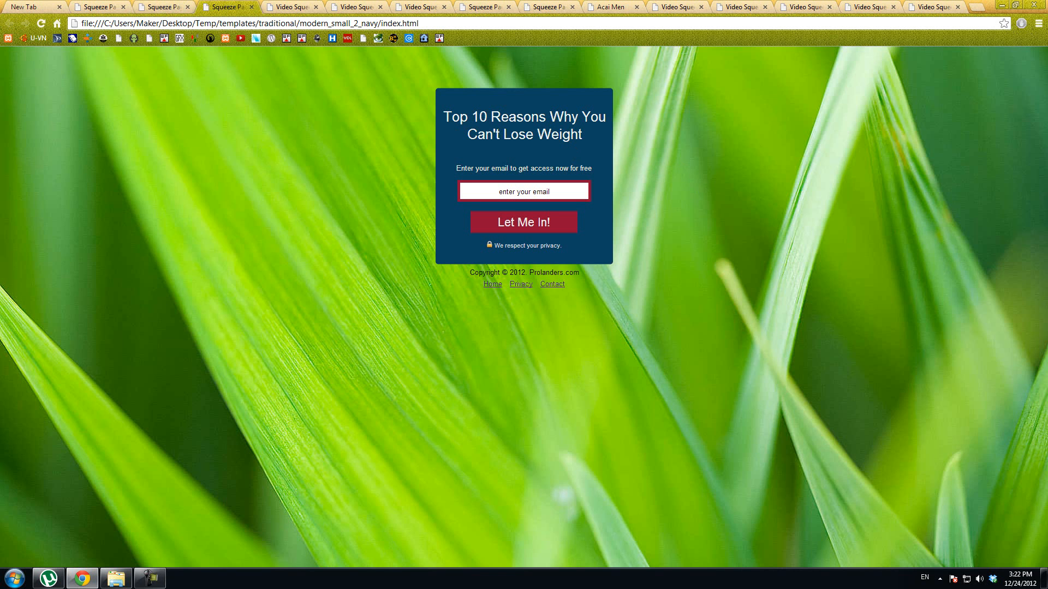
{"action": "mouse_move", "coordinate": [365, 136]}
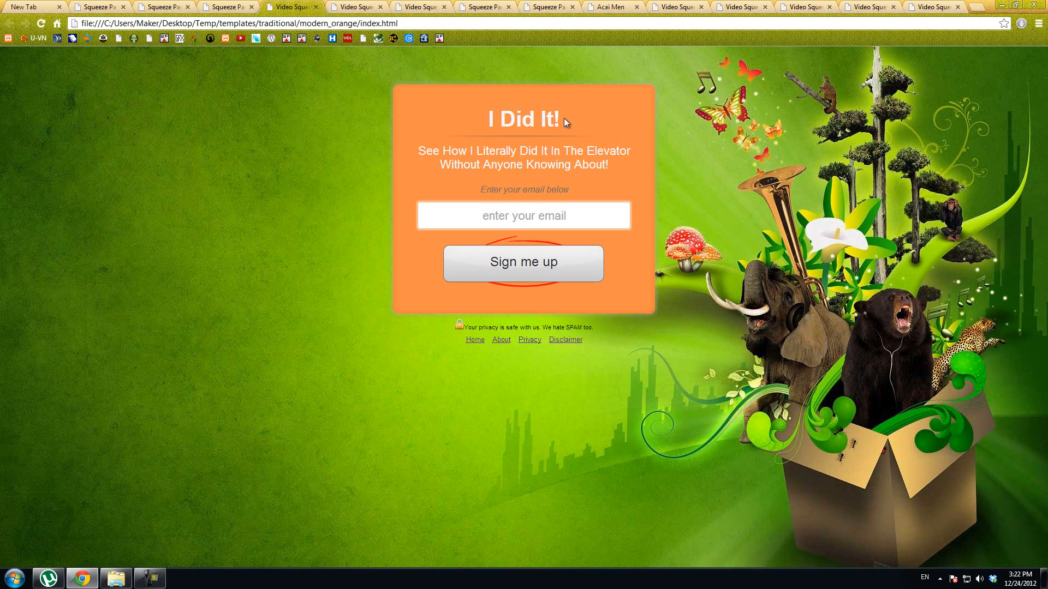
{"action": "mouse_move", "coordinate": [355, 72]}
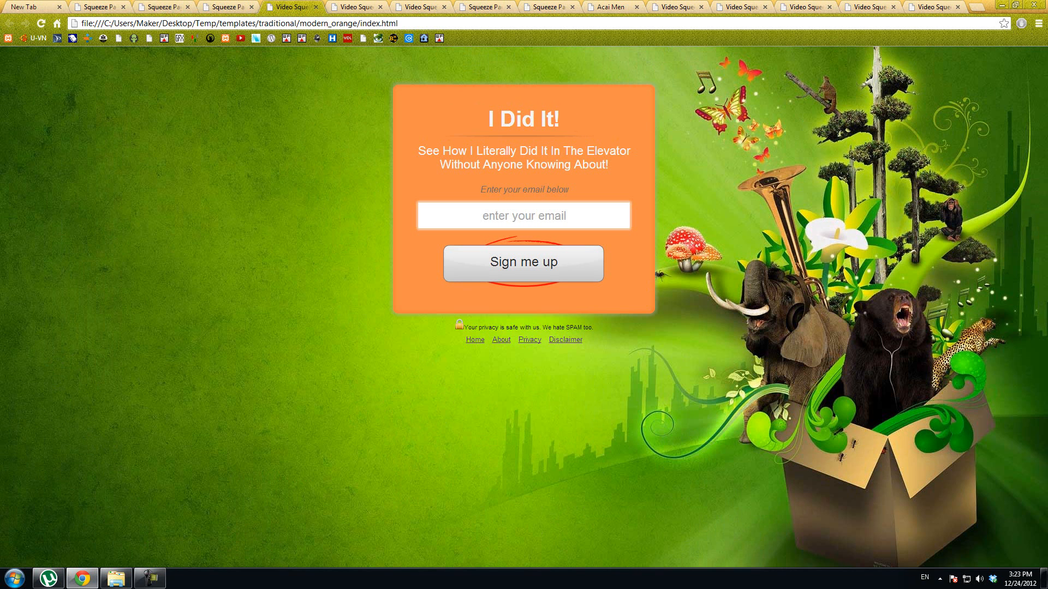
{"action": "mouse_move", "coordinate": [521, 161]}
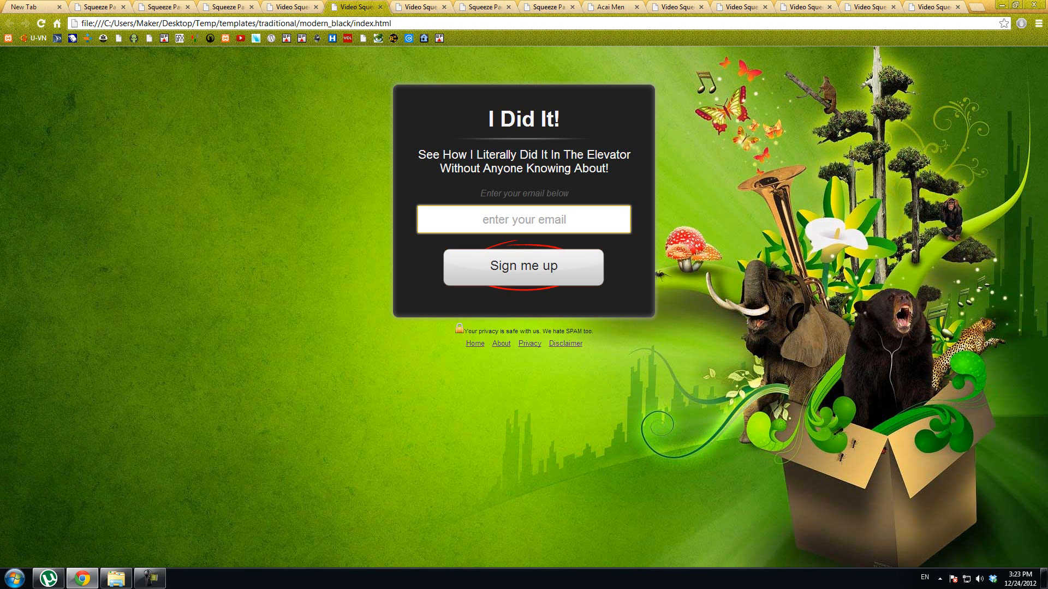
- Highlight subheading text, then view the white I Did It and blue envelope templates
{"action": "left_click_drag", "start_coordinate": [433, 154], "coordinate": [629, 154]}
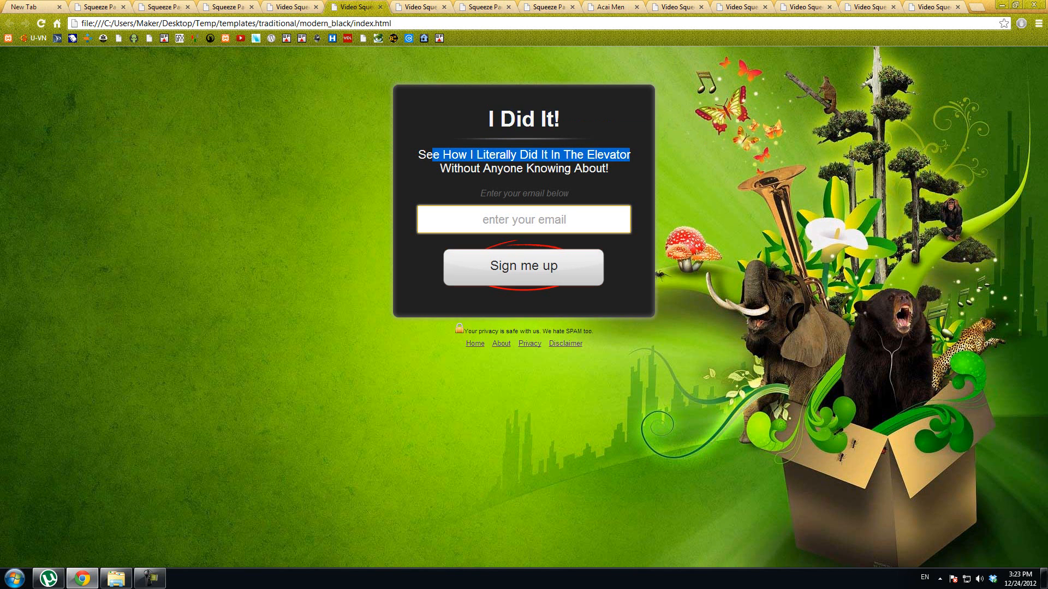
{"action": "left_click", "coordinate": [485, 6]}
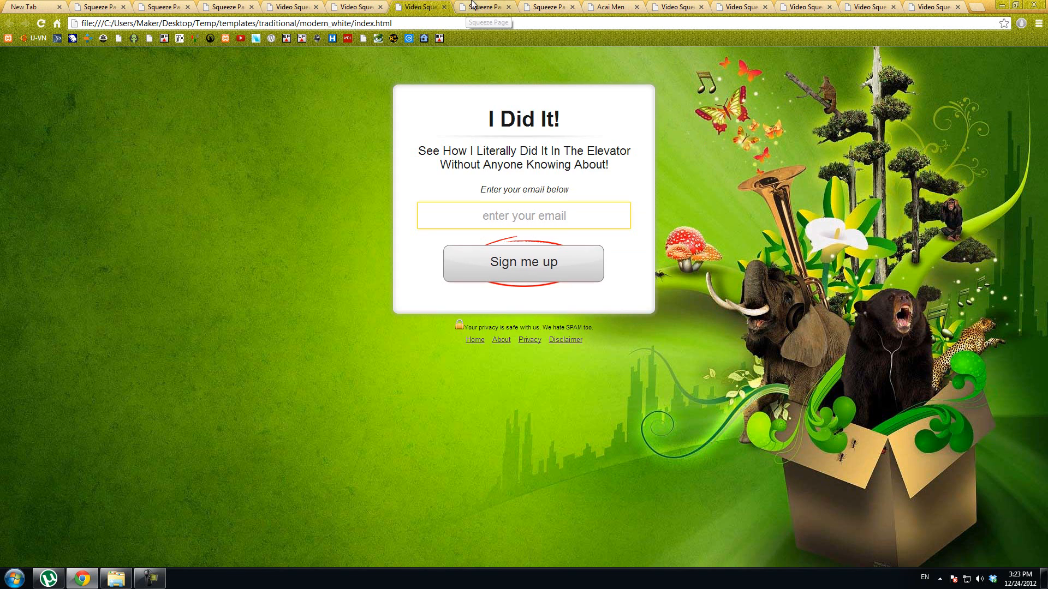
{"action": "left_click", "coordinate": [484, 7]}
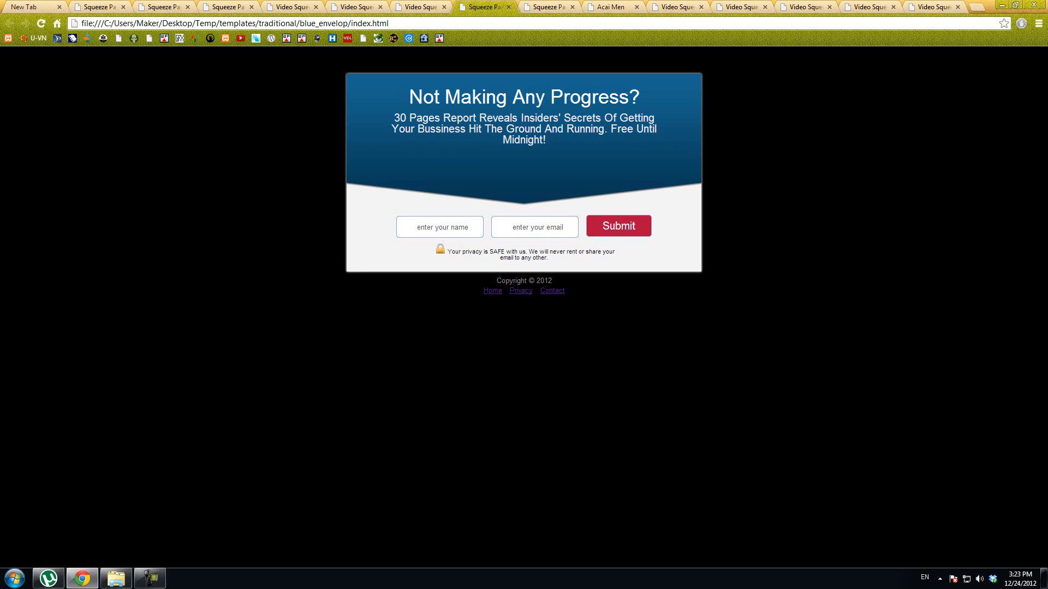
{"action": "mouse_move", "coordinate": [886, 260]}
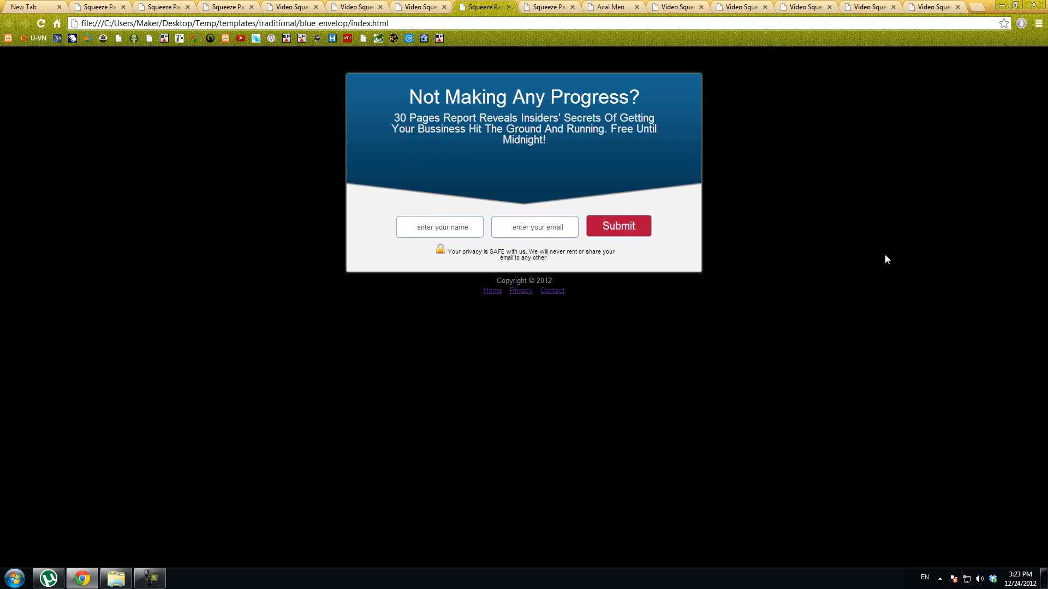